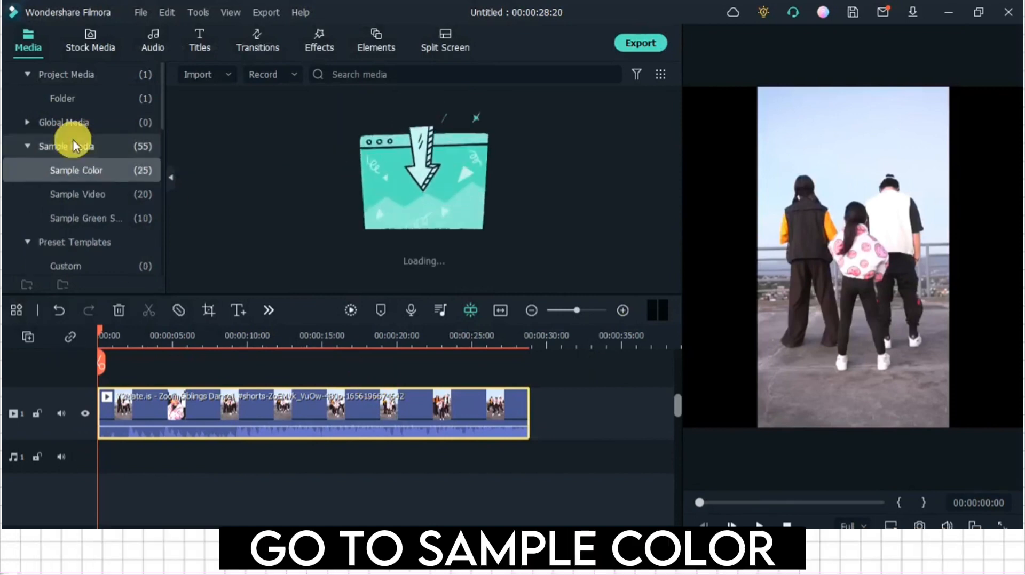
Step: Drag the White sample colour onto track 2 above the dance clip, matching its length
left_click(76, 170)
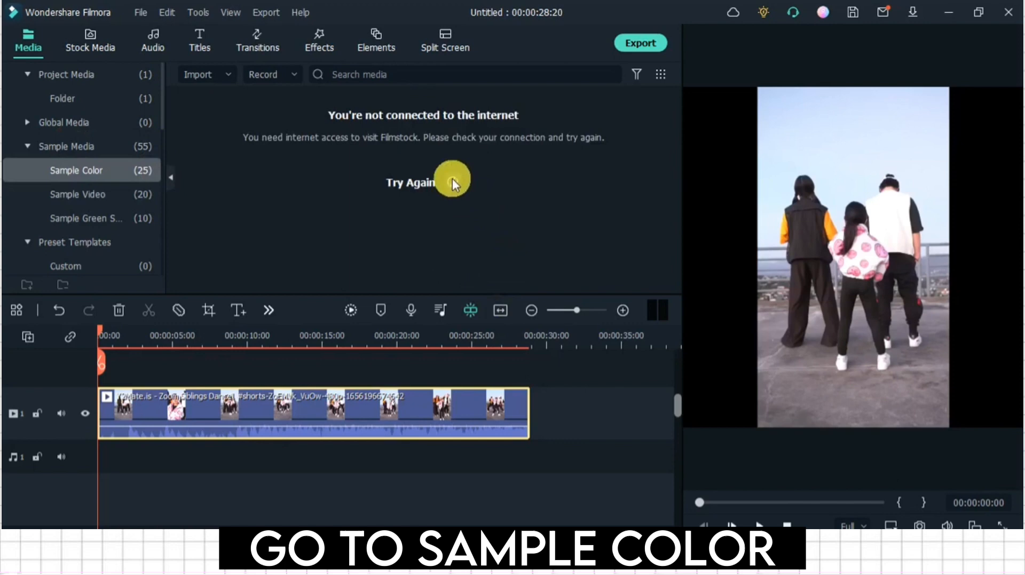
left_click(76, 169)
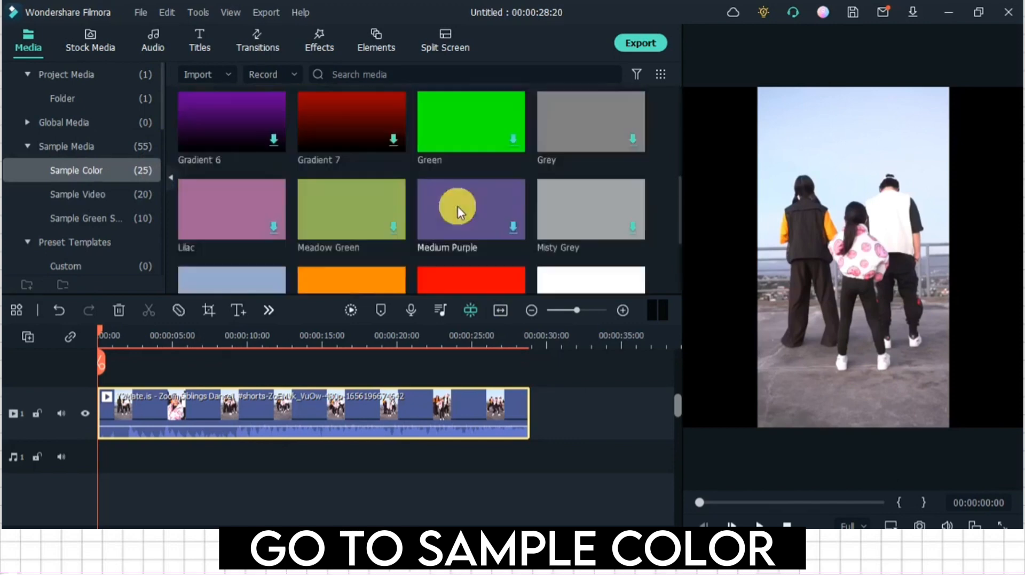
scroll("down", 3)
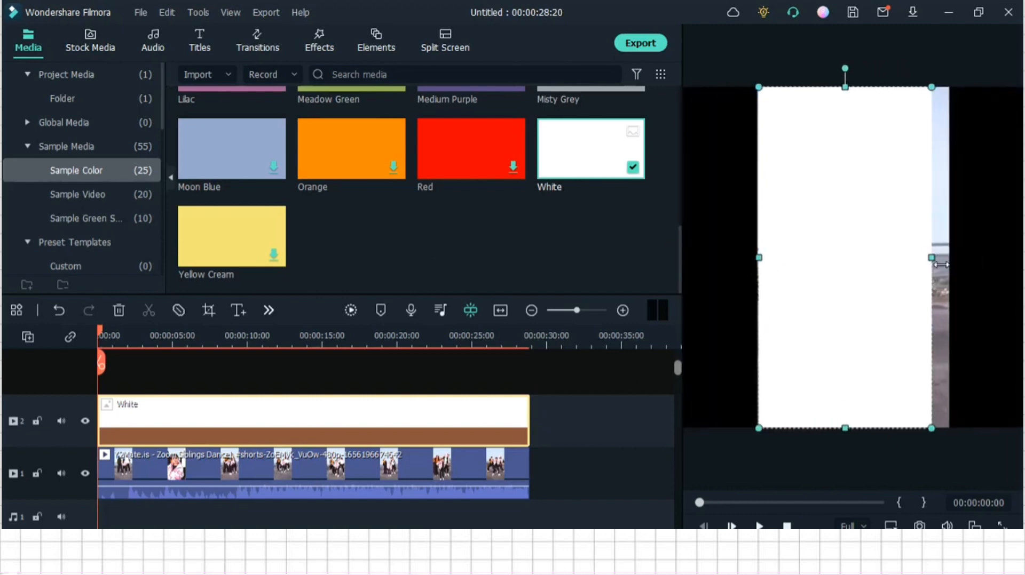
left_click(343, 412)
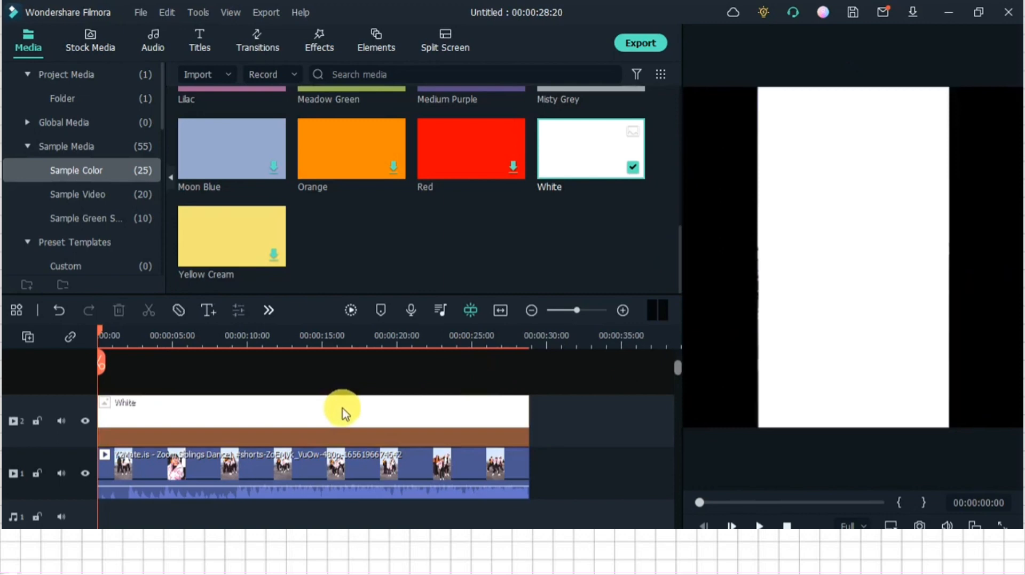
left_click(314, 410)
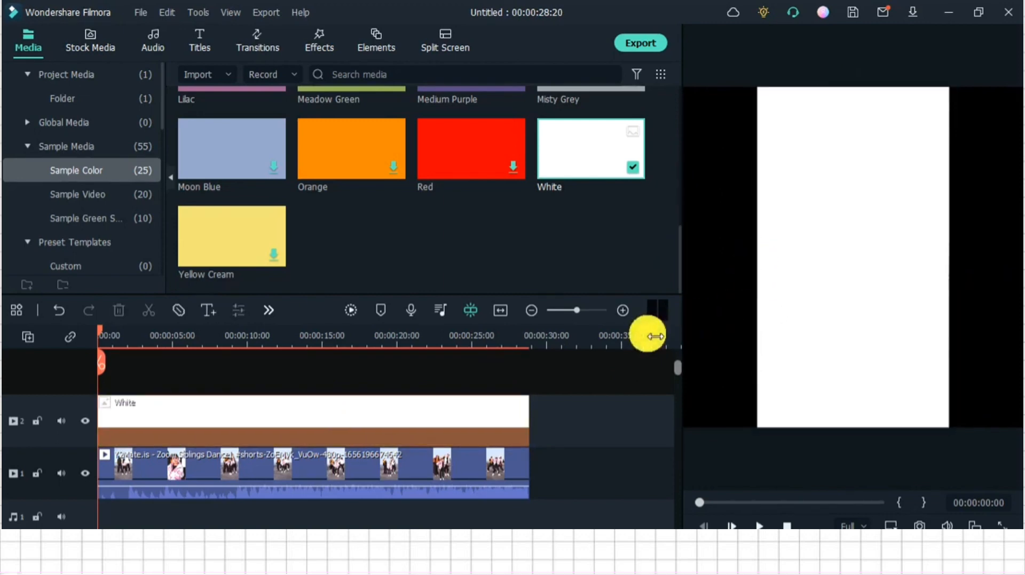
mouse_move(600, 421)
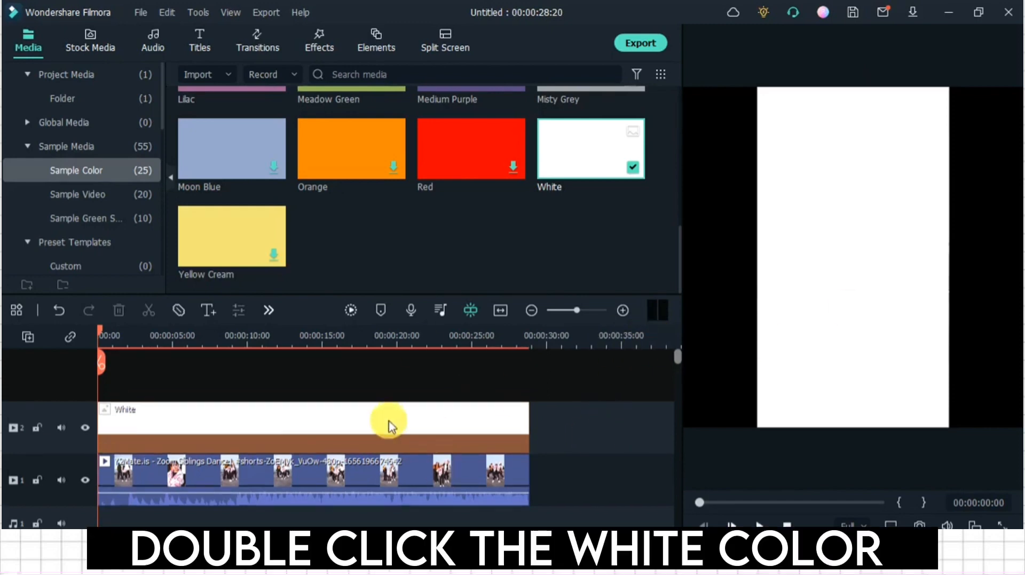
Step: Set the White clip's blending mode to Exclusion
double_click(589, 149)
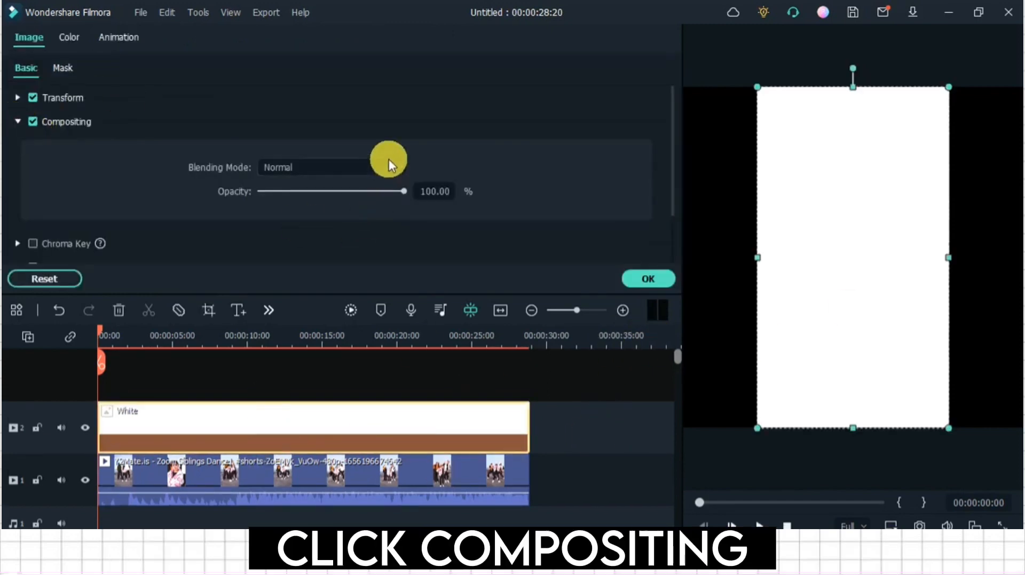
left_click(332, 168)
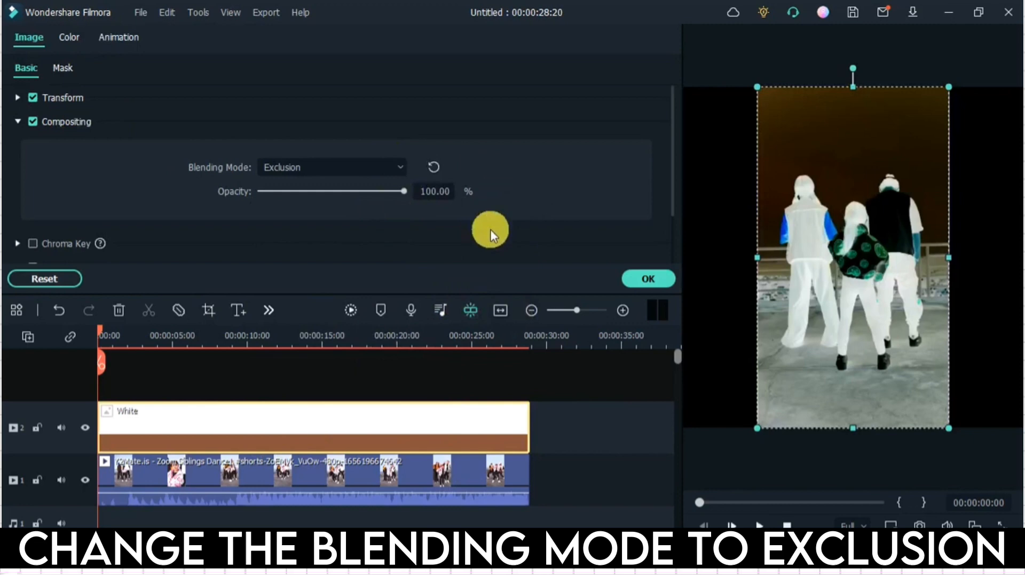
left_click(317, 41)
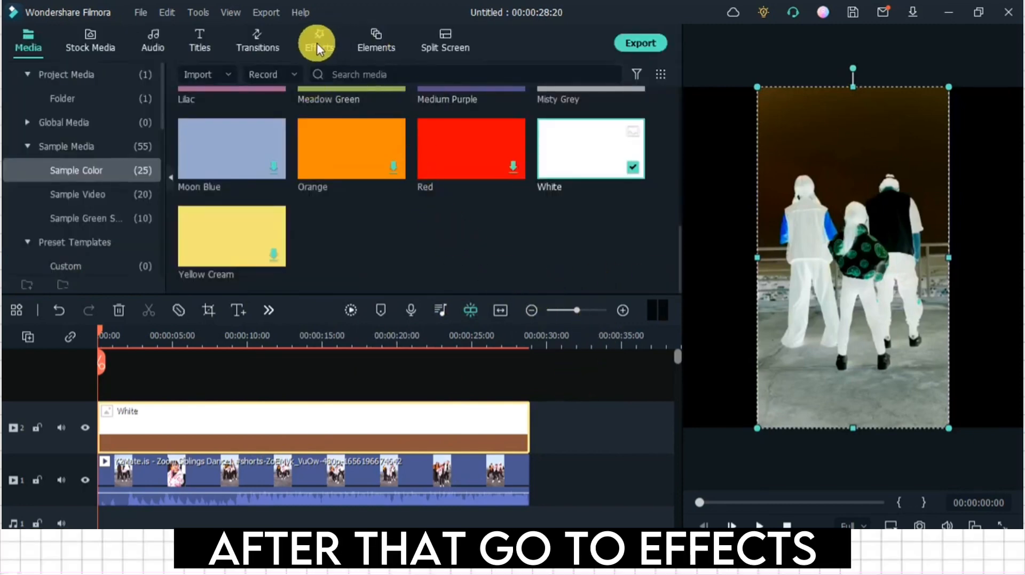
Step: Search effects for 'b&w' and apply a B&W effect to the dance clip
left_click(318, 41)
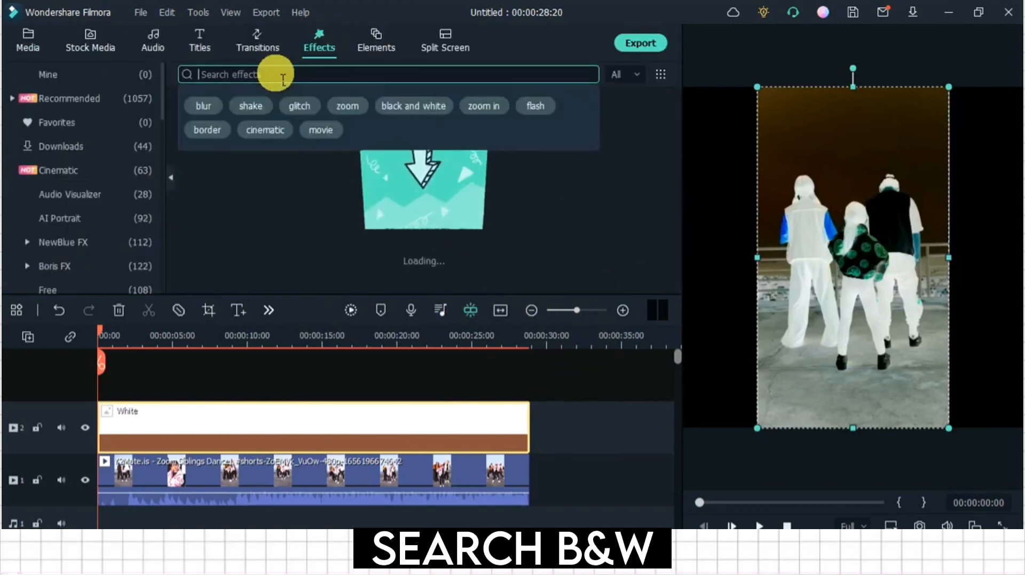
type("b&w")
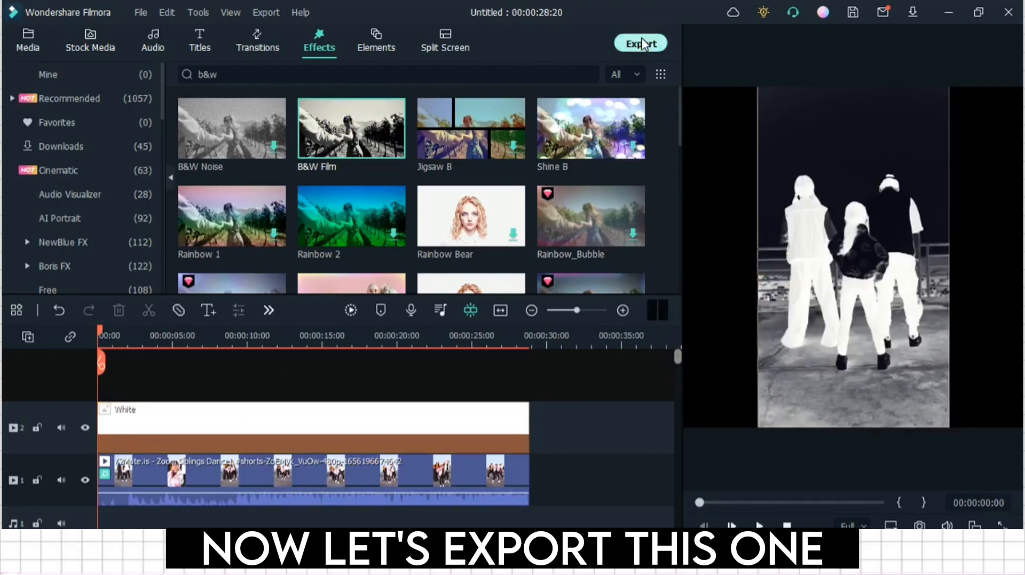
Step: Export the video as HDR in MP4 format and close the completion window
left_click(639, 43)
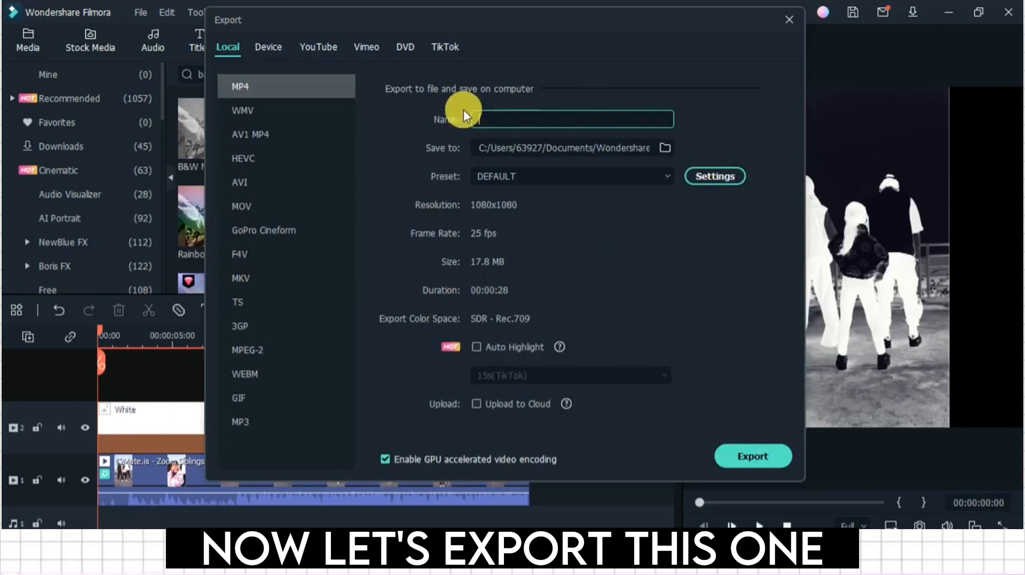
type("HDR")
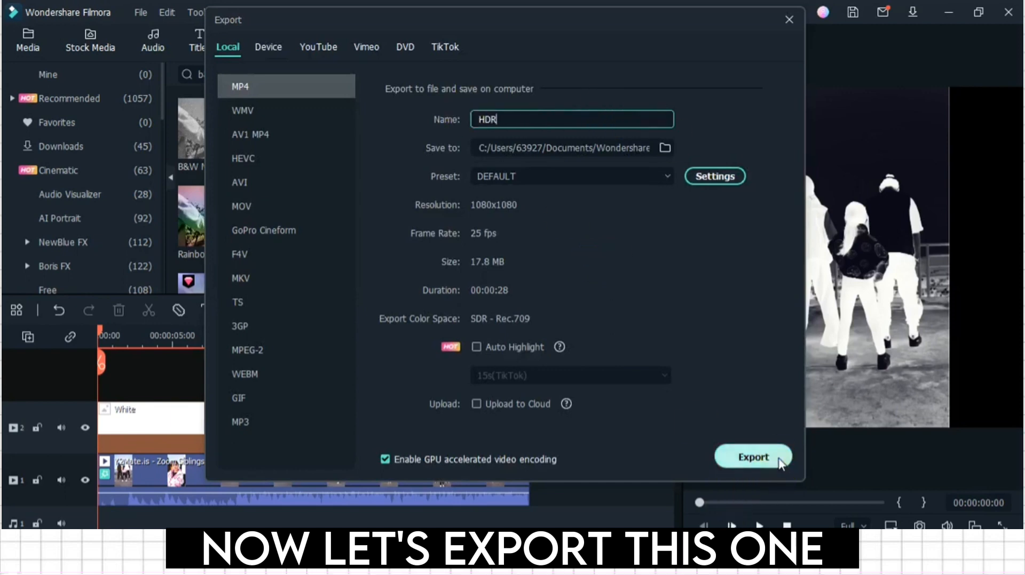
left_click(752, 457)
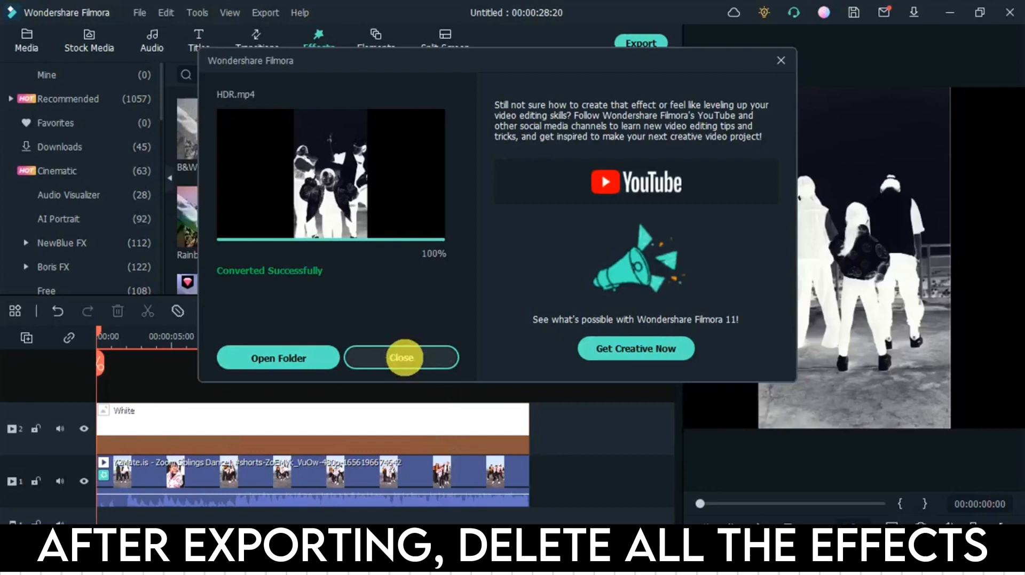
left_click(401, 358)
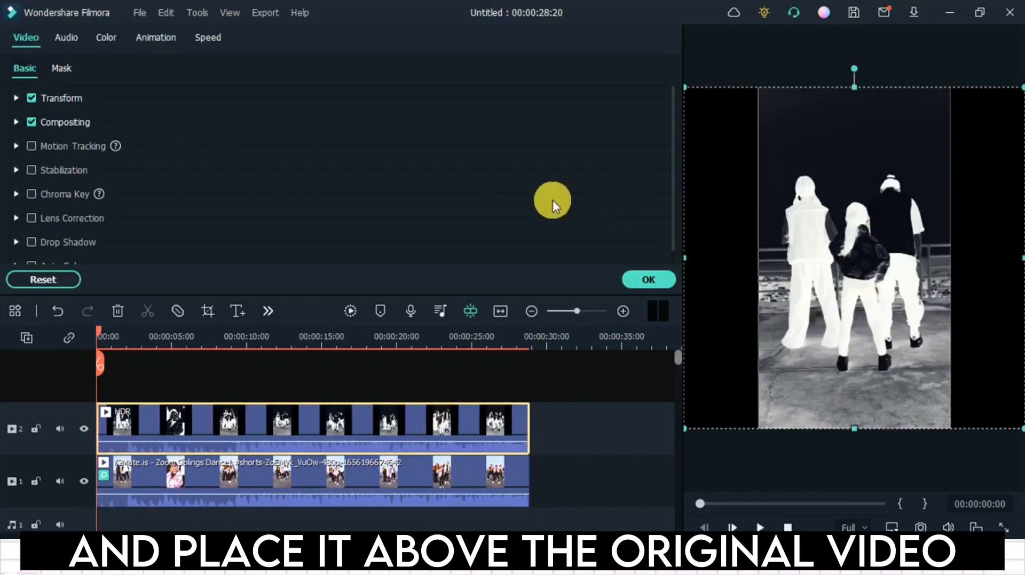
Step: Search effects for 'square blur' and apply Square Blur to the top-track HDR clip
left_click(320, 41)
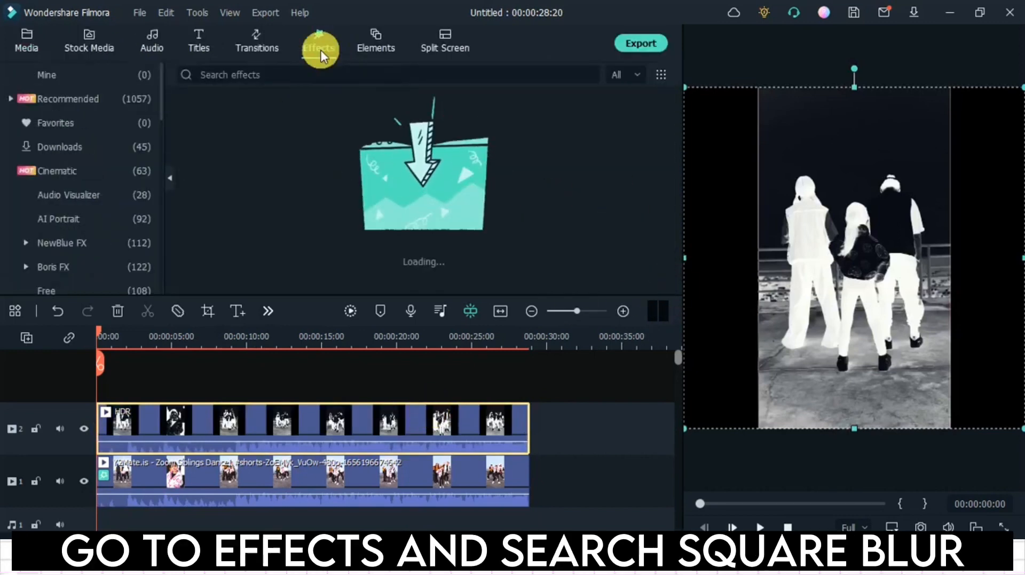
left_click(385, 75)
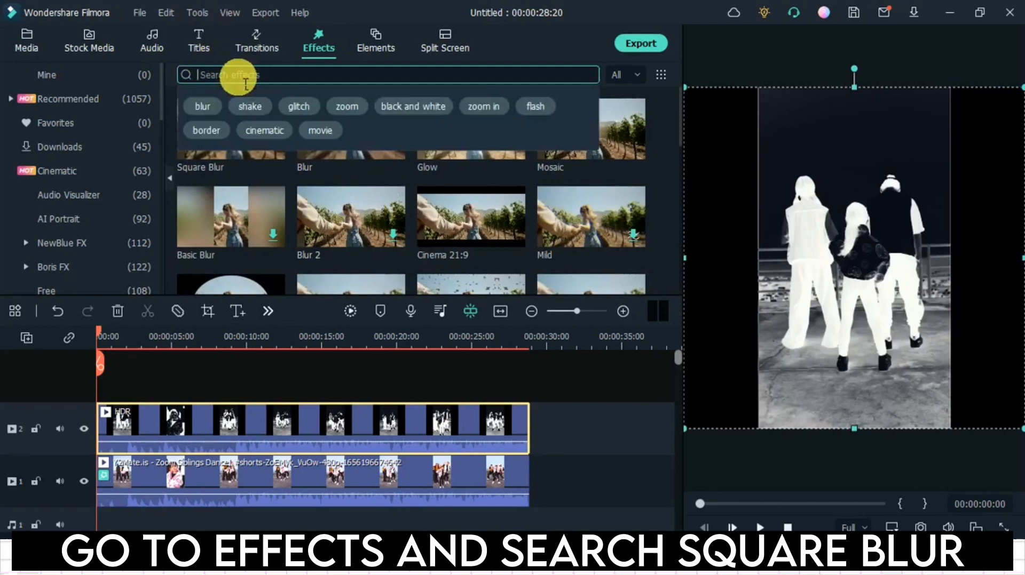
type("square blur")
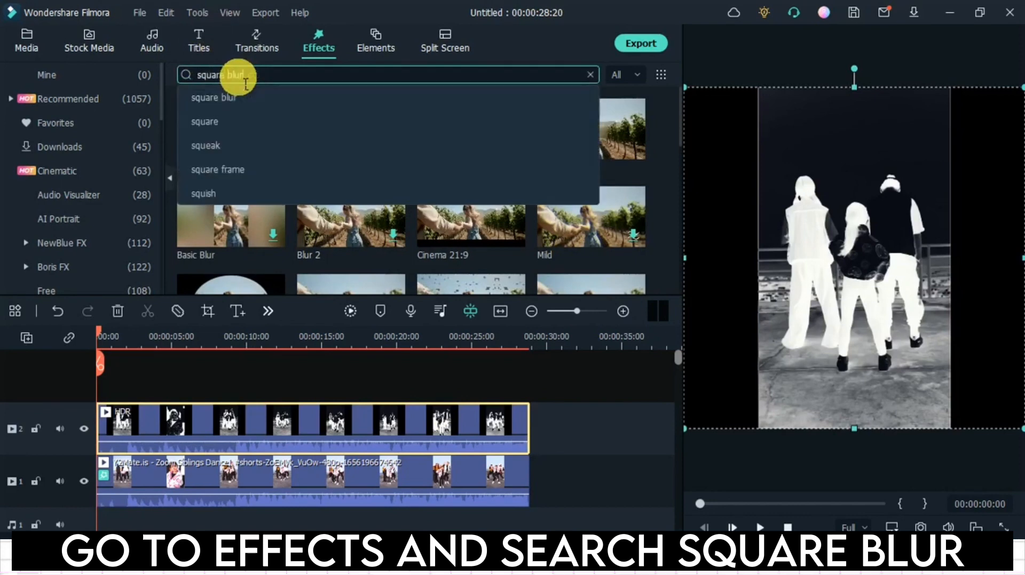
left_click(214, 98)
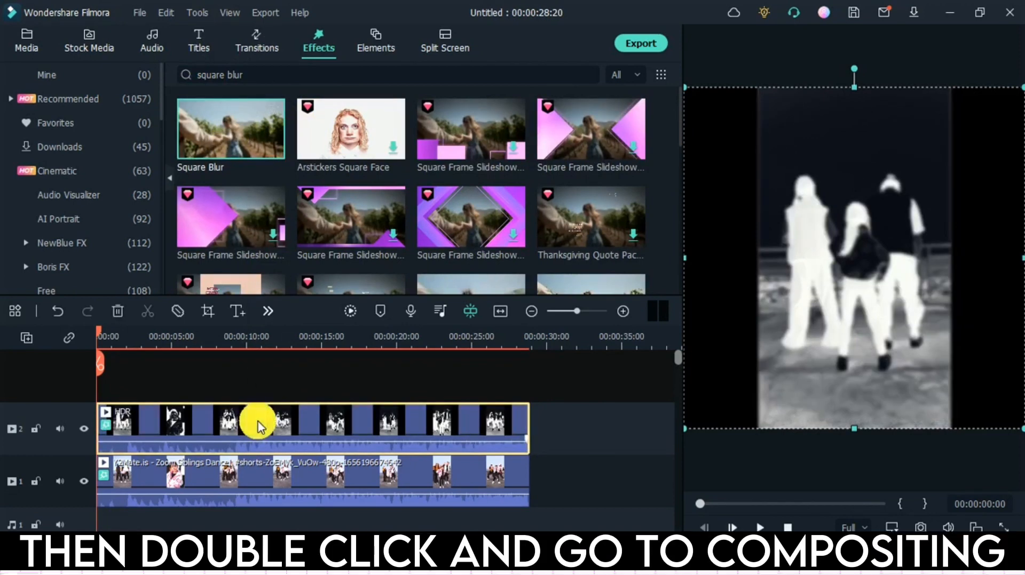
Step: Set the top HDR clip's blending mode to Overlay and confirm
double_click(258, 425)
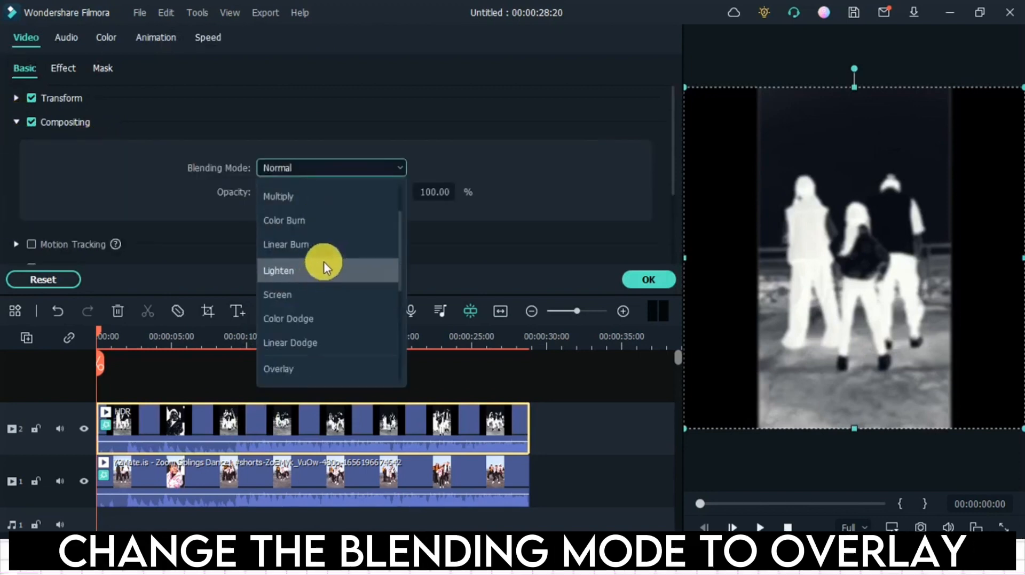
scroll("down", 3)
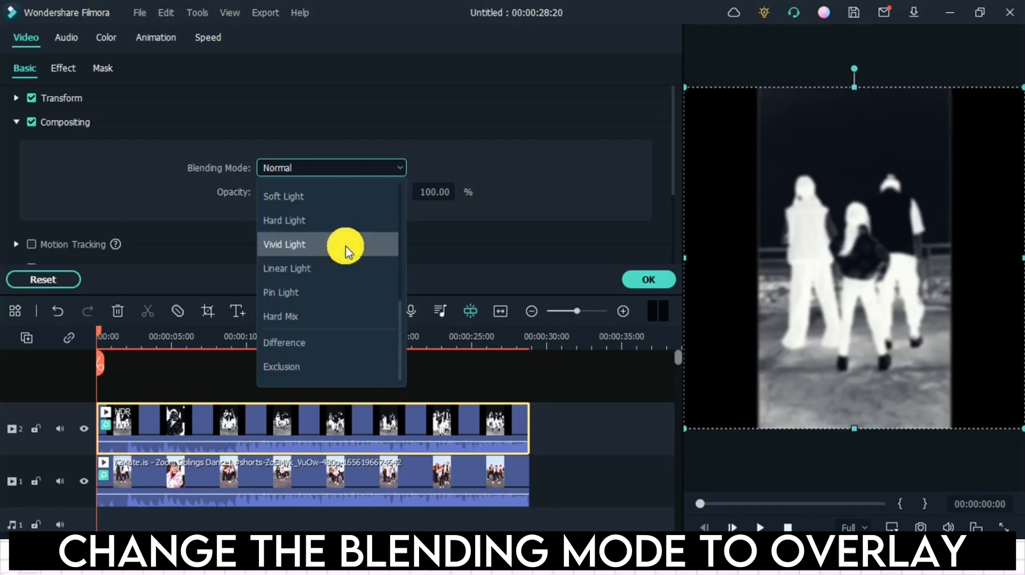
left_click(279, 244)
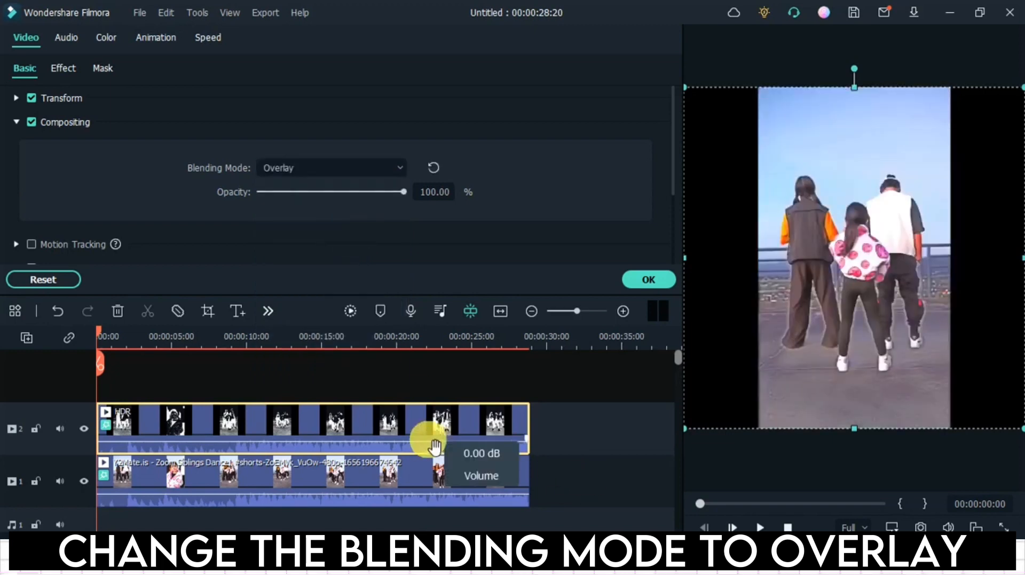
mouse_move(180, 382)
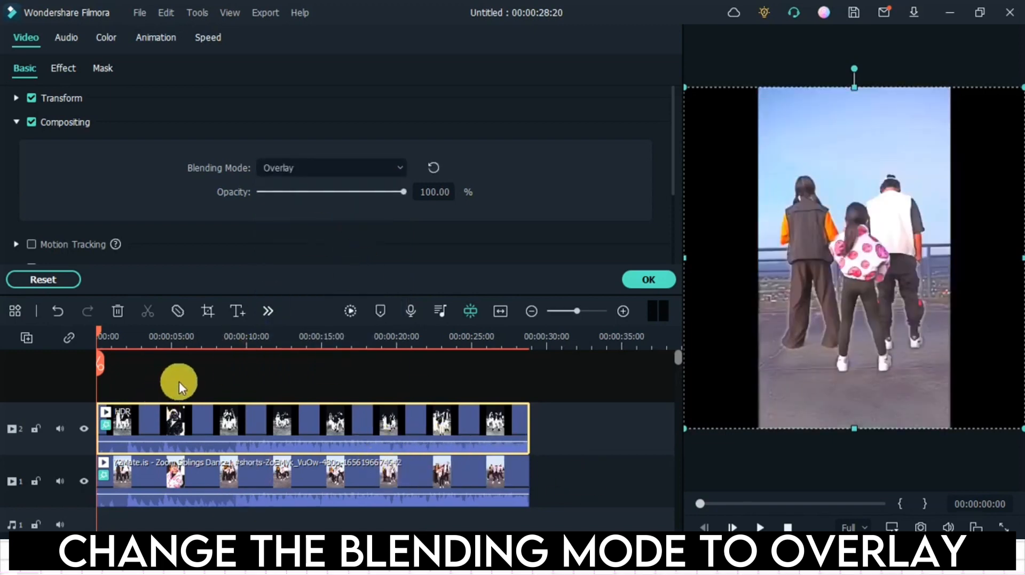
left_click(759, 526)
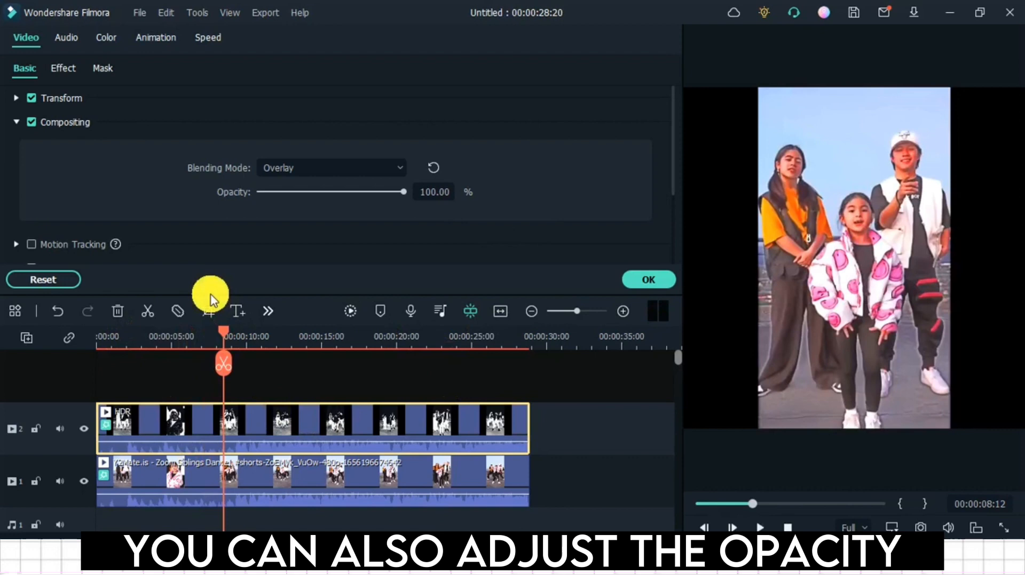
left_click_drag(403, 192, 349, 191)
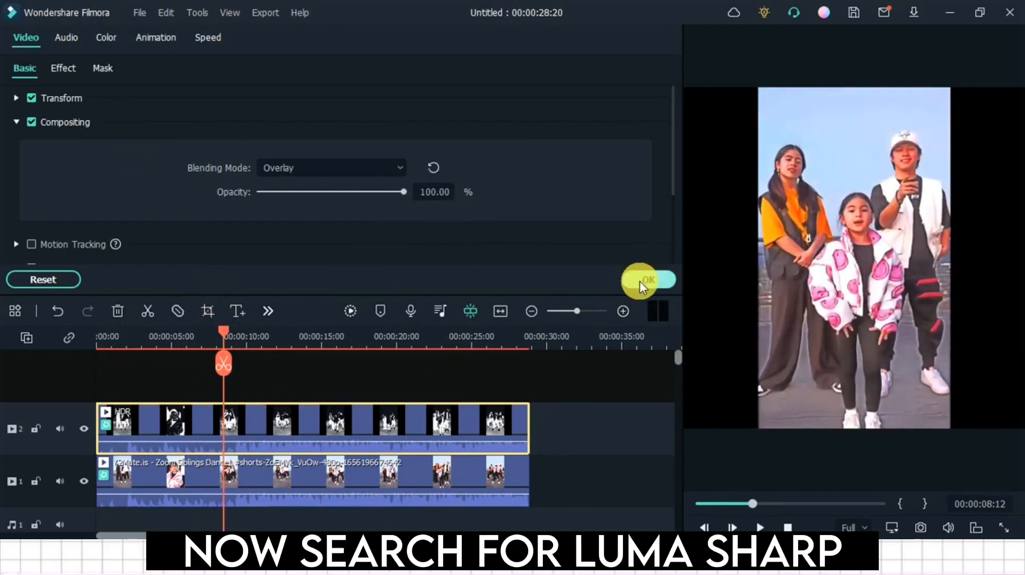
Step: Search the effects library for 'luma sharp'
left_click(318, 41)
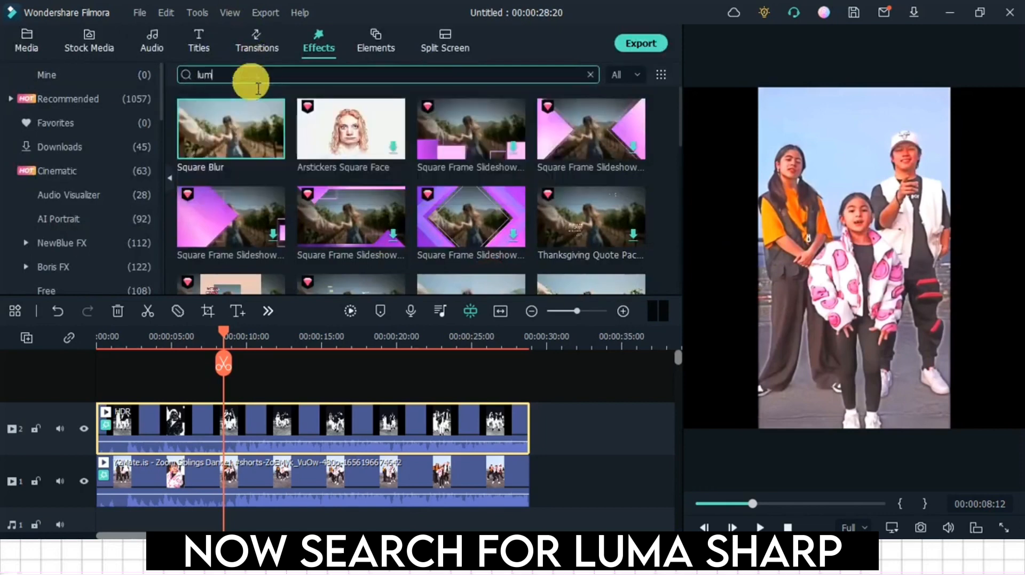
type("luma sharp")
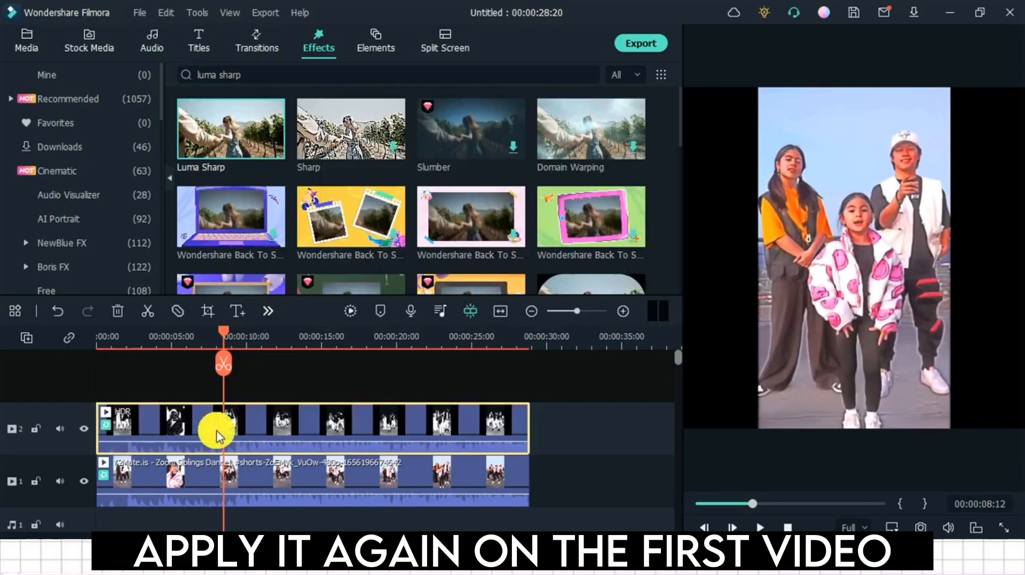
mouse_move(247, 429)
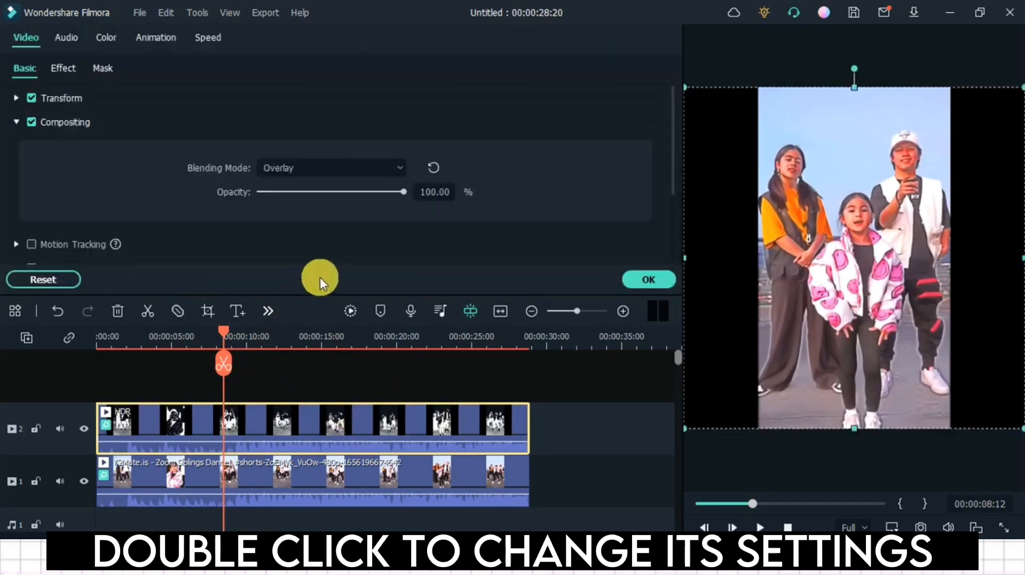
Step: Set Luma Sharp to opacity 70, intensity 31, and Square Blur size 6
left_click(63, 67)
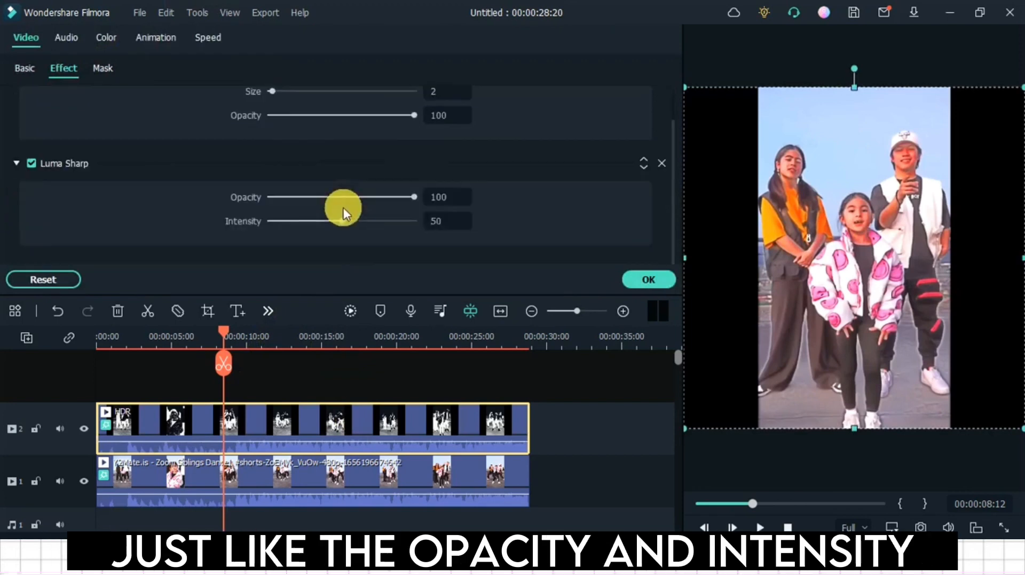
left_click_drag(343, 221, 312, 221)
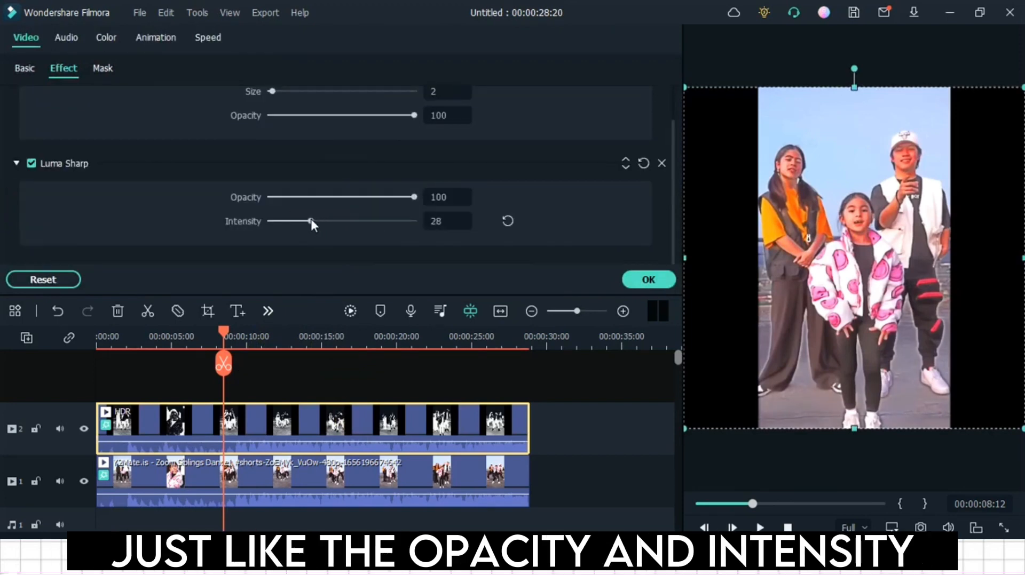
left_click_drag(312, 221, 336, 221)
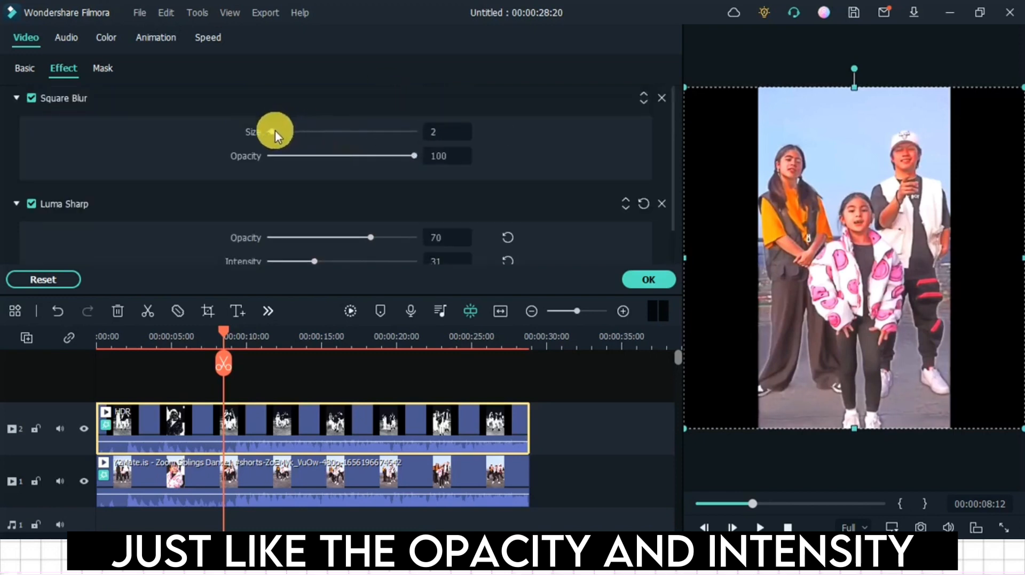
left_click_drag(275, 132, 292, 133)
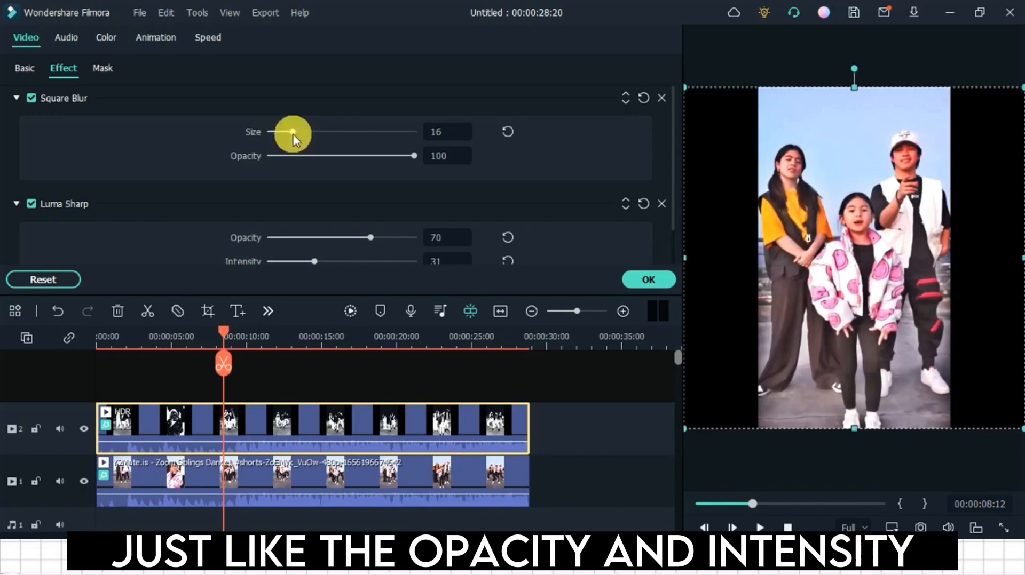
left_click_drag(292, 132, 277, 132)
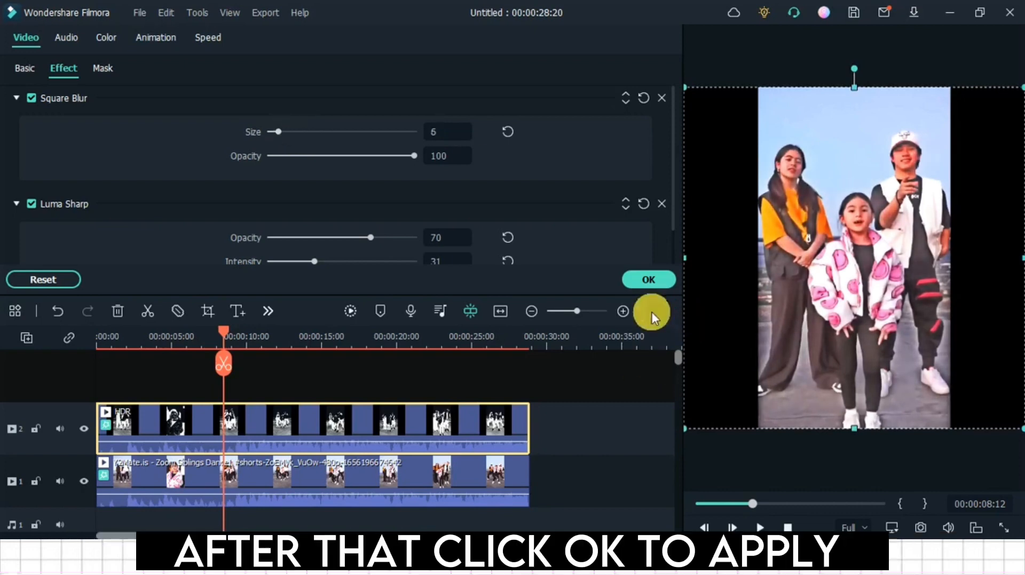
left_click(648, 279)
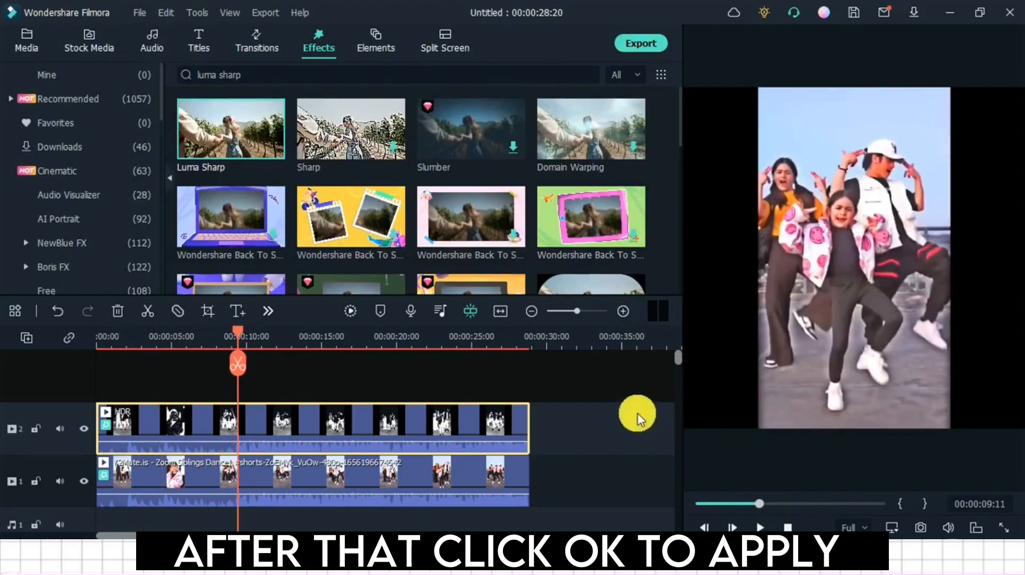
mouse_move(59, 52)
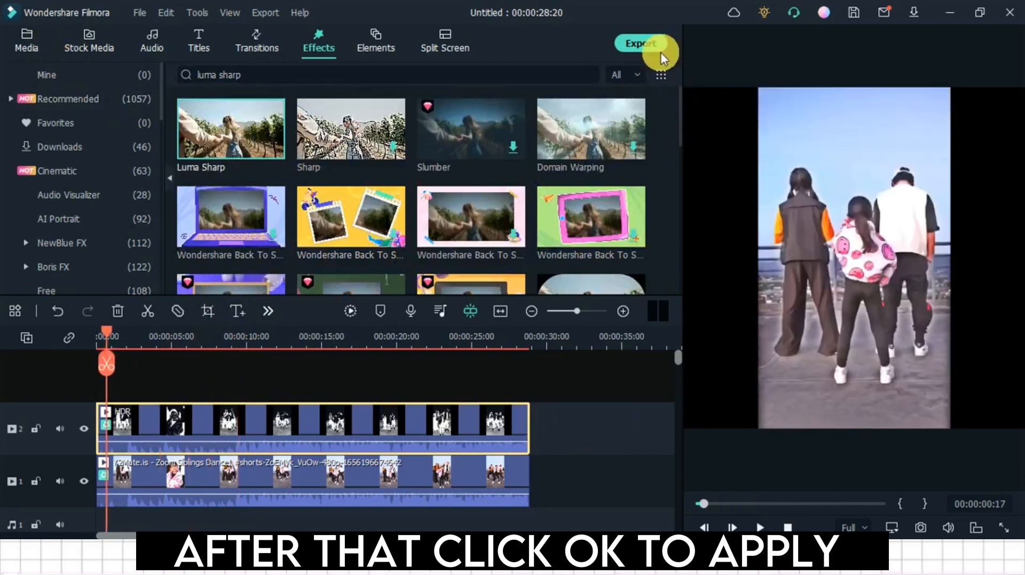
Step: Open the Export window for the finished dance video
left_click(641, 43)
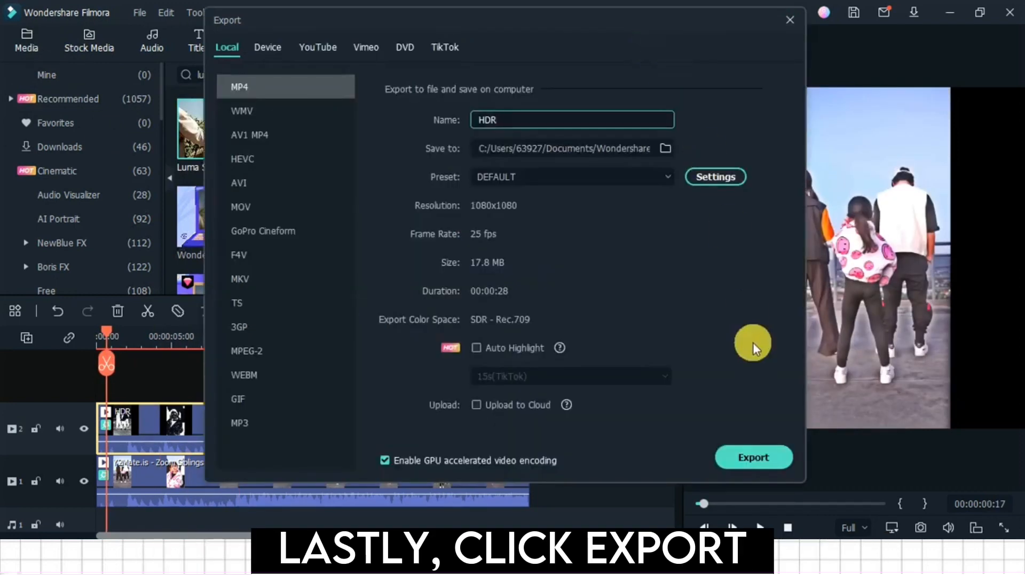